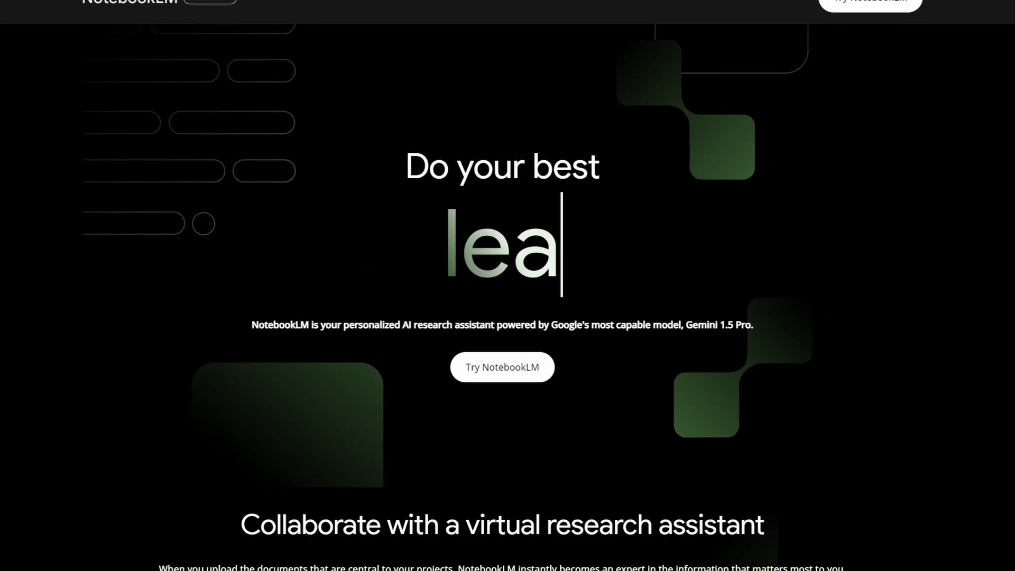
# Enter the NotebookLM app via 'Try NotebookLM' to reach the notebooks home
pyautogui.scroll(-3)
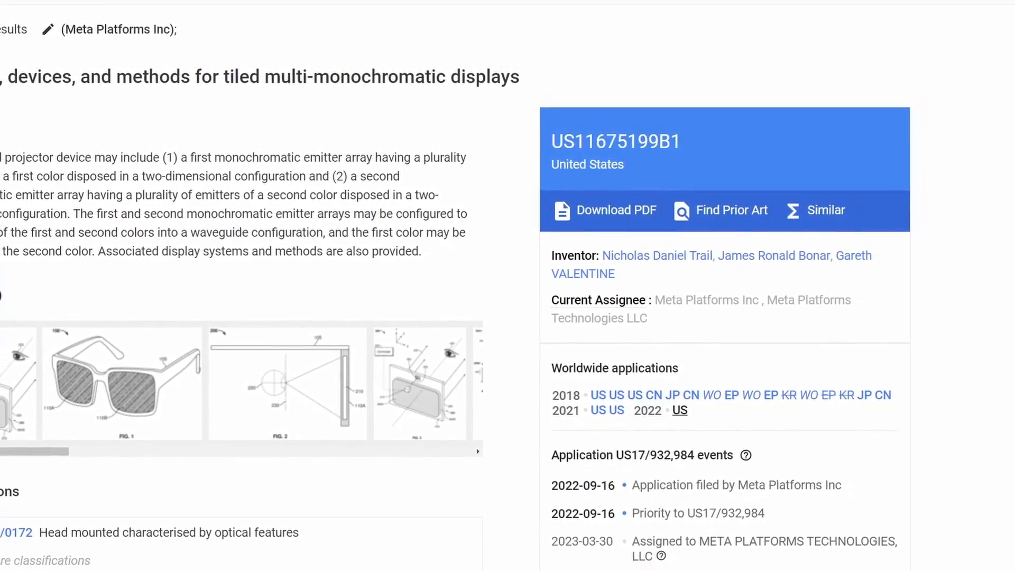
pyautogui.scroll(-3)
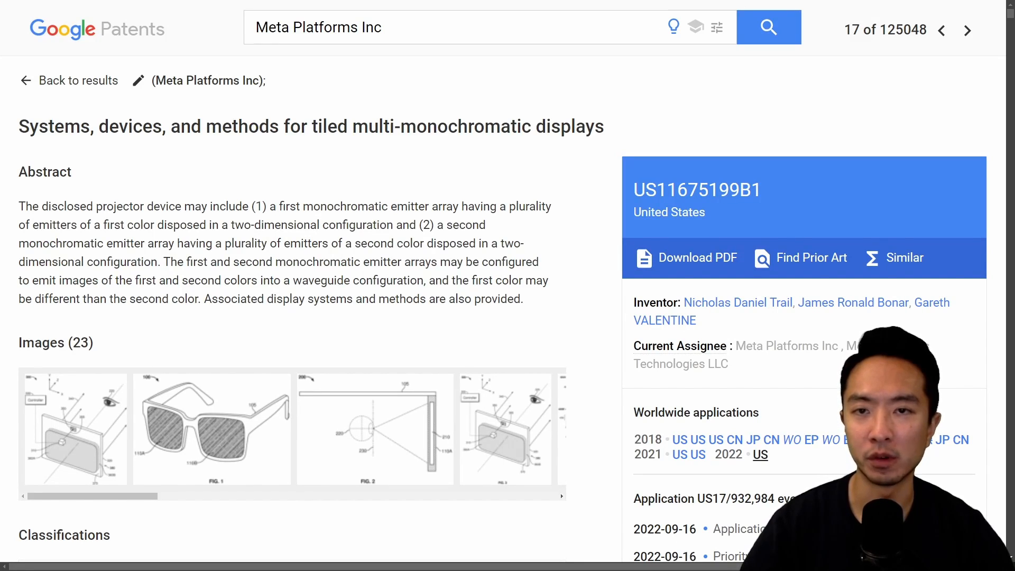
pyautogui.scroll(-3)
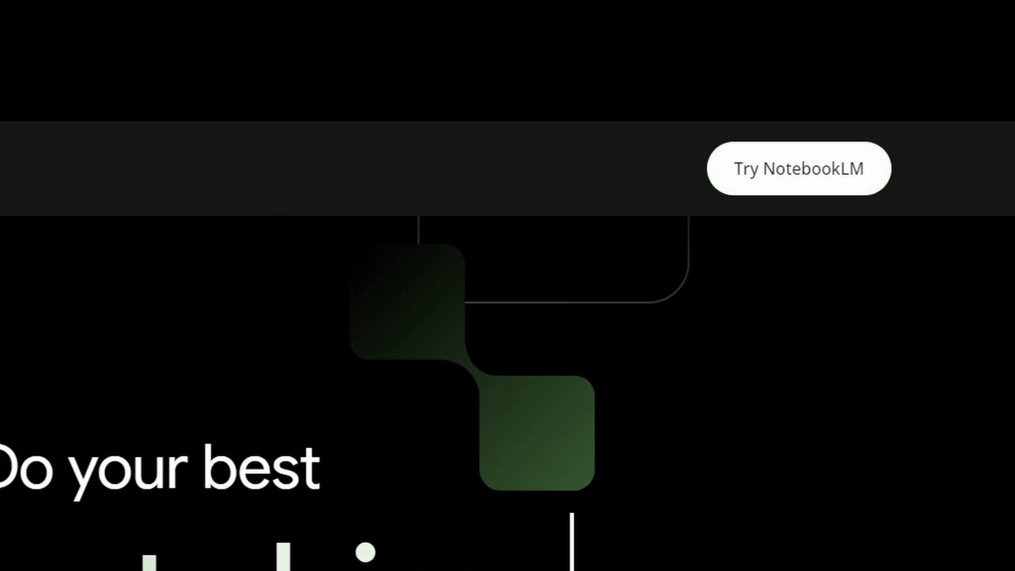
pyautogui.click(799, 168)
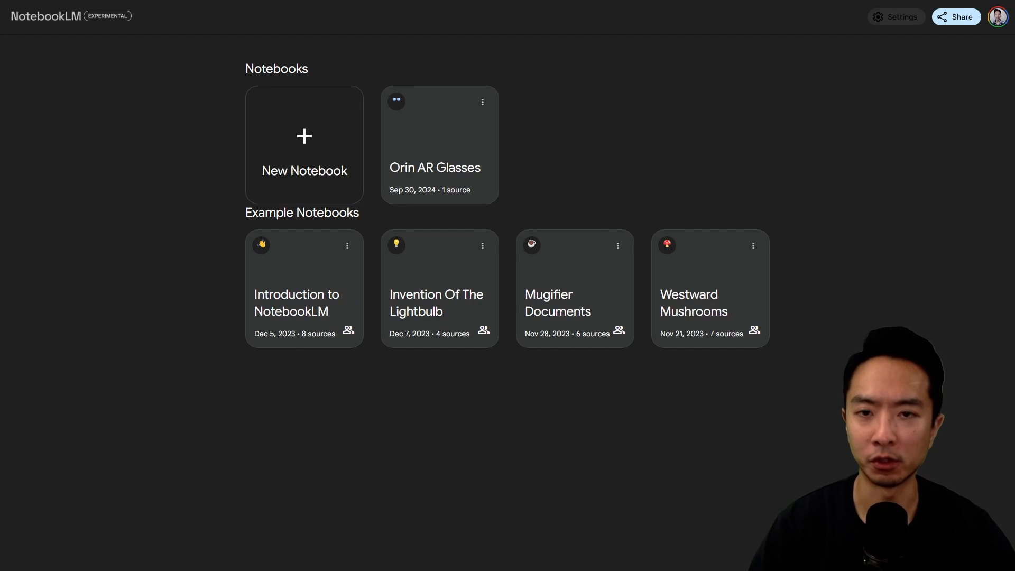
# Open the Orin AR Glasses notebook card, bringing up its Add sources dialog
pyautogui.click(438, 144)
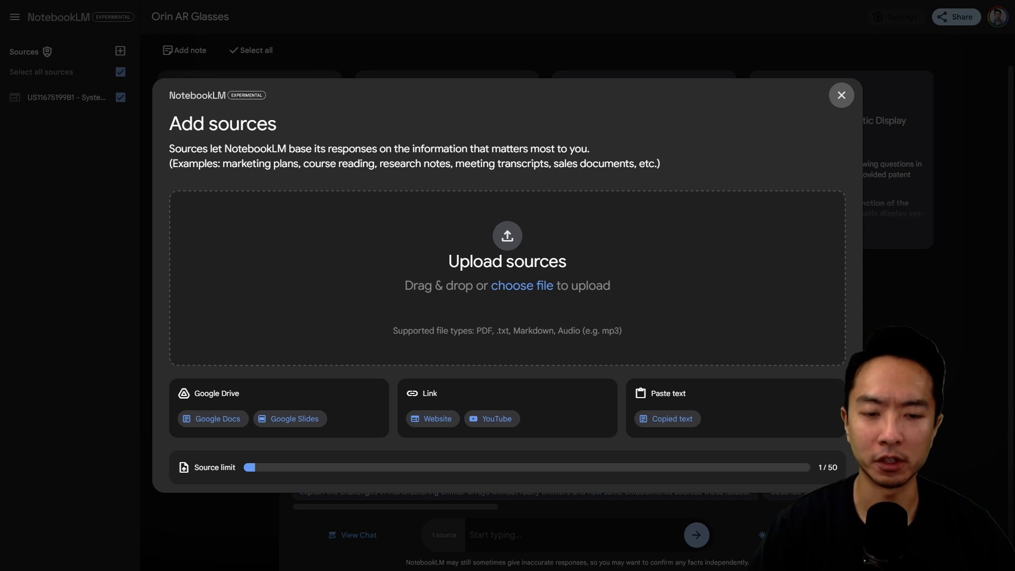
pyautogui.moveTo(841, 95)
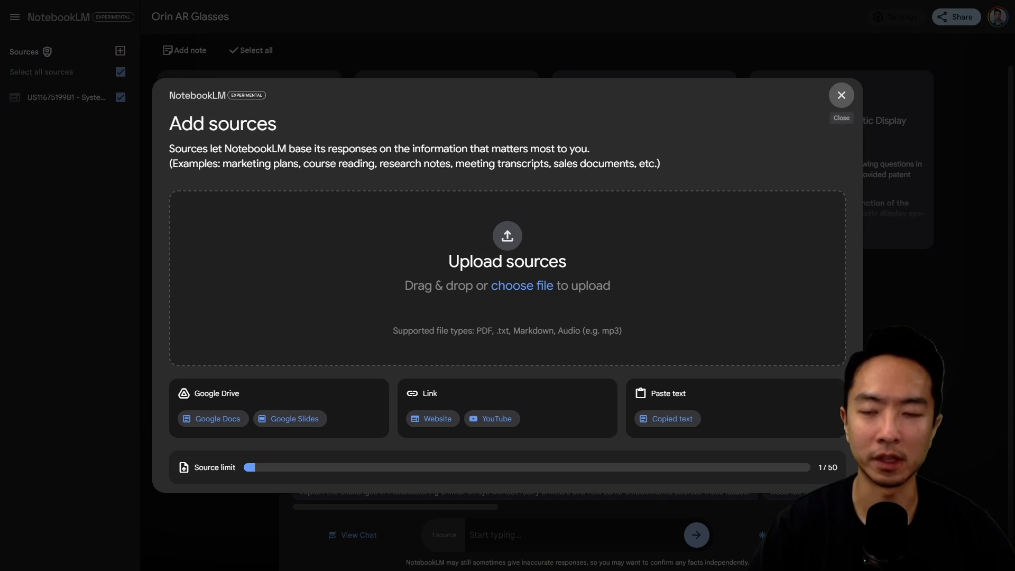
# Dismiss the Add sources dialog and close the chat to reveal the saved response notes
pyautogui.click(841, 94)
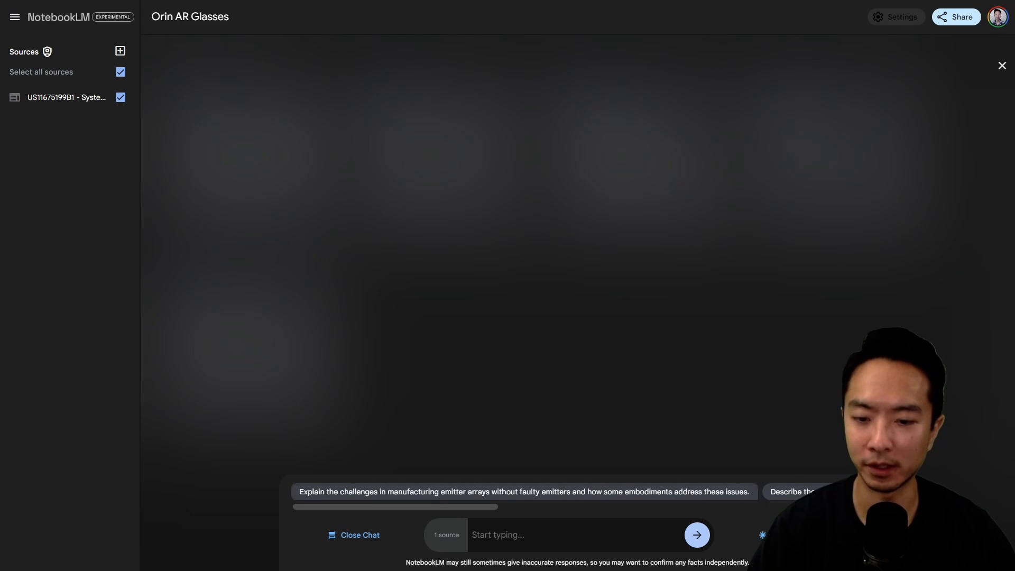
pyautogui.click(524, 492)
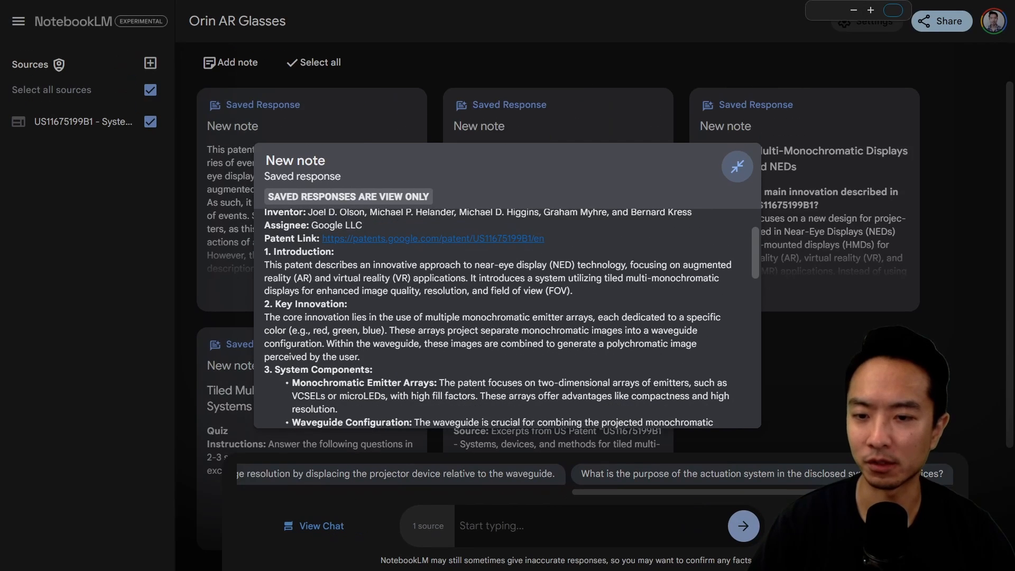
pyautogui.scroll(-3)
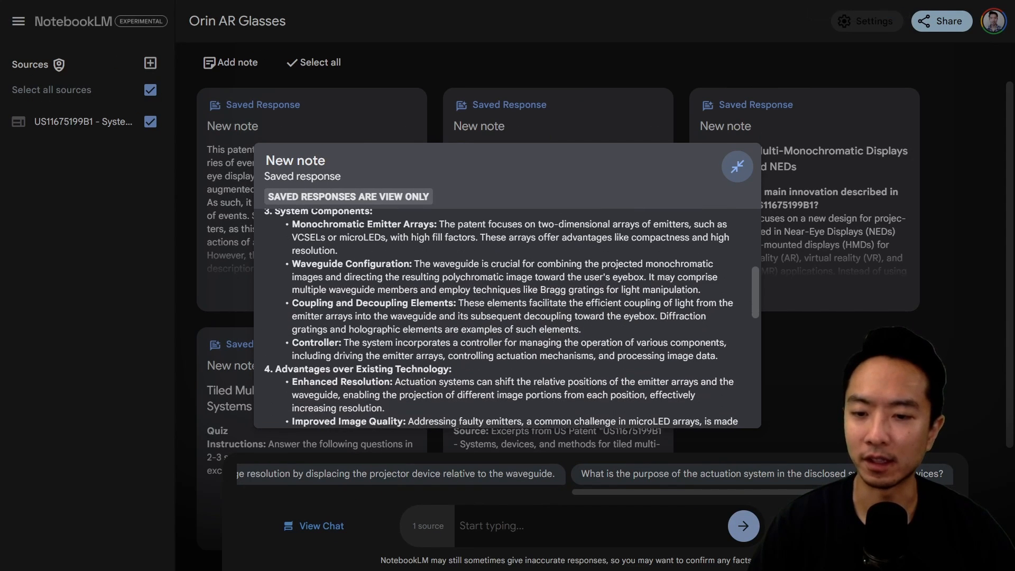
pyautogui.scroll(-3)
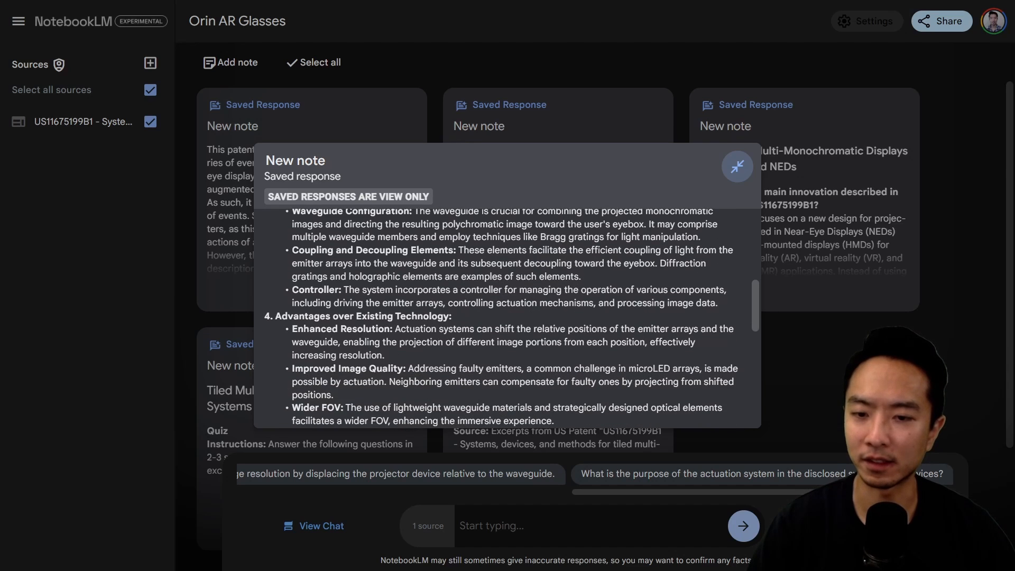
pyautogui.scroll(-3)
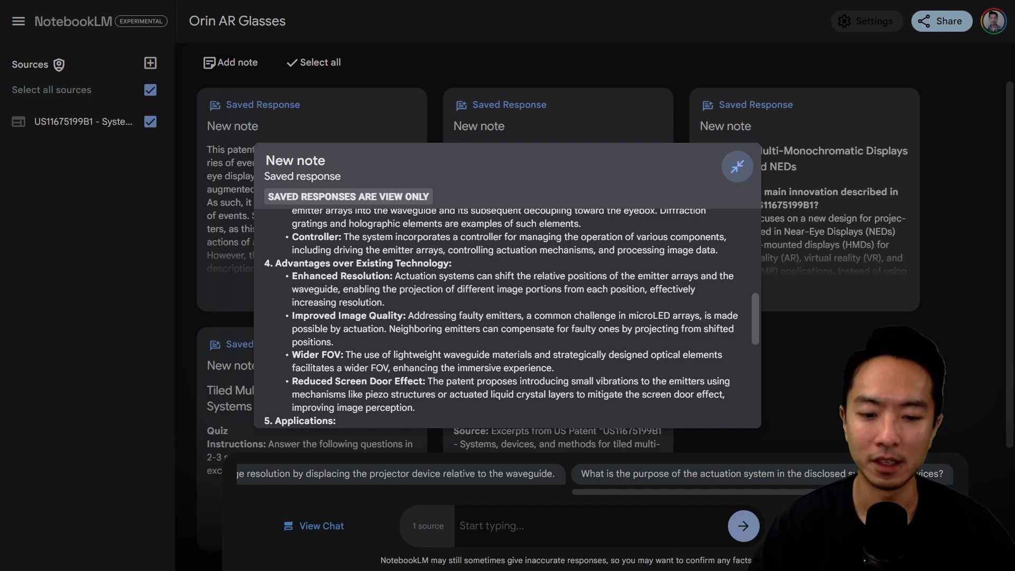
# Ask the chat 'what is screen door effect?' and get its NED pixel-visibility answer
pyautogui.click(737, 166)
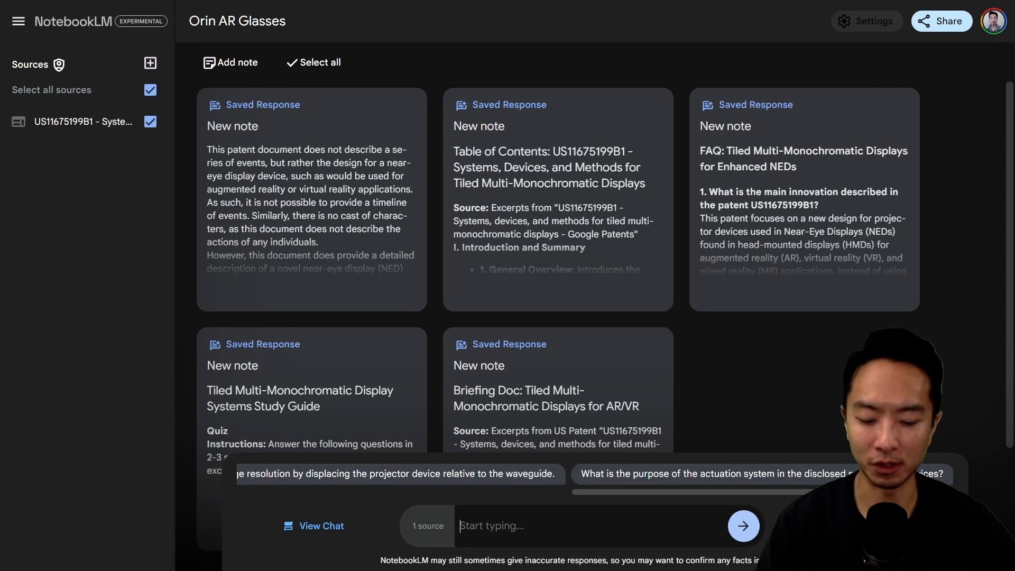
pyautogui.write('what is screen door ef')
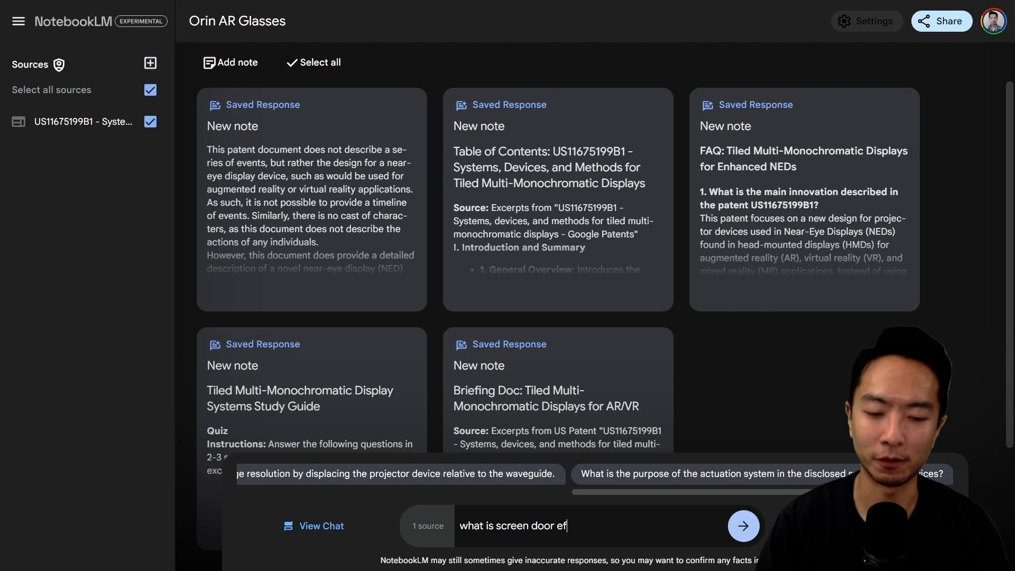
pyautogui.click(744, 525)
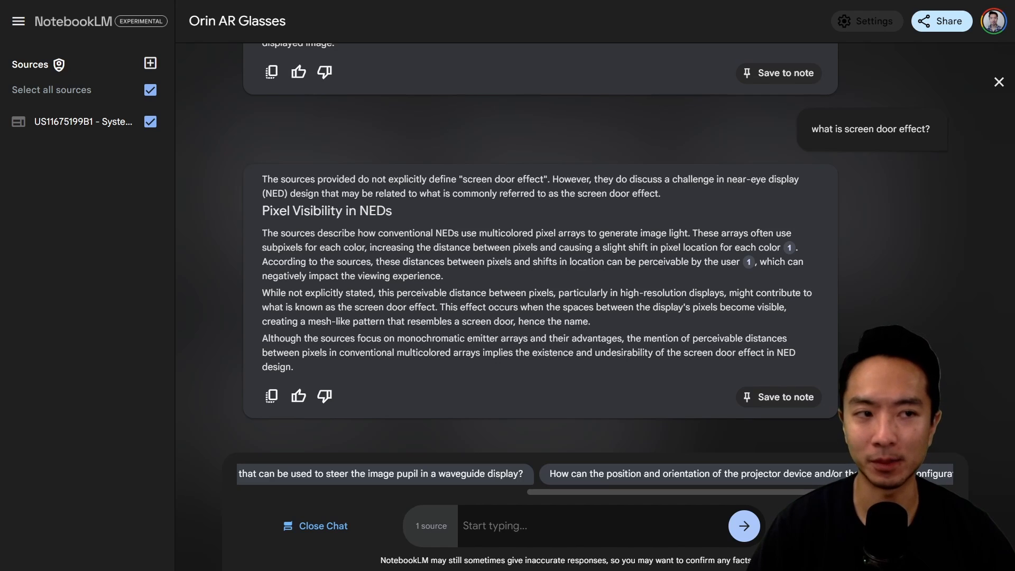
# Return to saved notes and read the Quiz note's ten questions and answer key
pyautogui.click(316, 526)
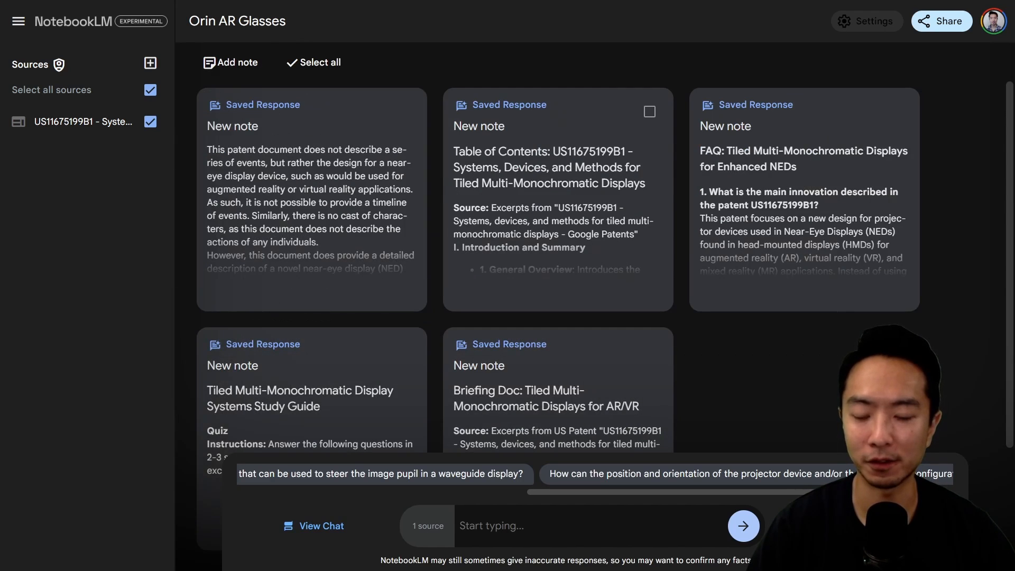
pyautogui.scroll(-3)
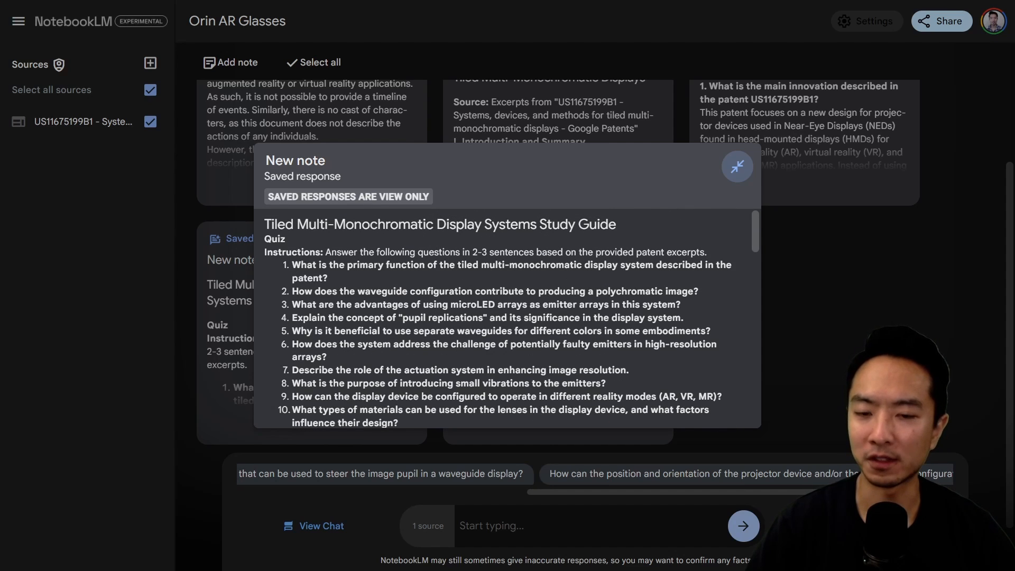
pyautogui.scroll(-3)
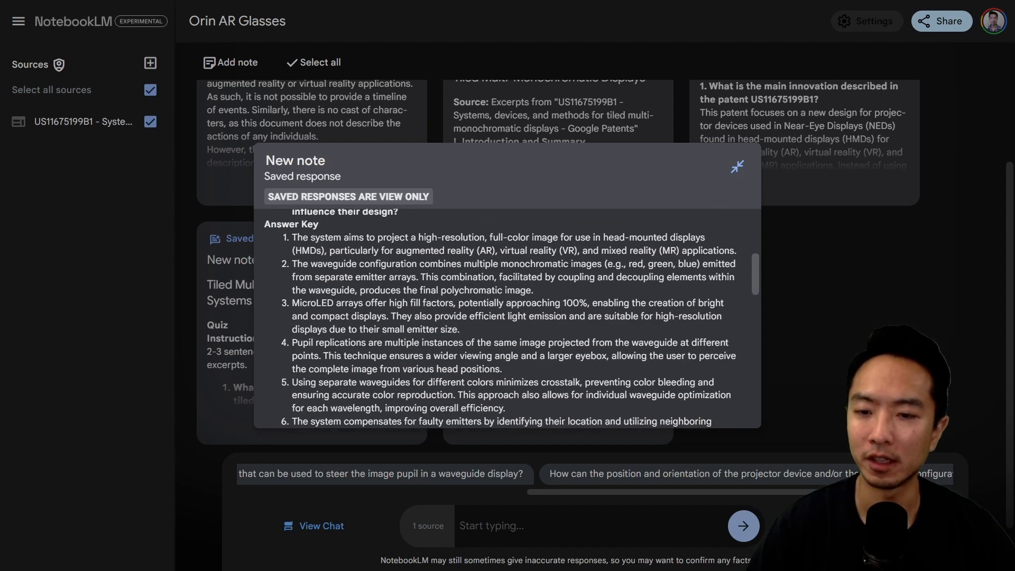
pyautogui.moveTo(315, 264); pyautogui.dragTo(441, 263)
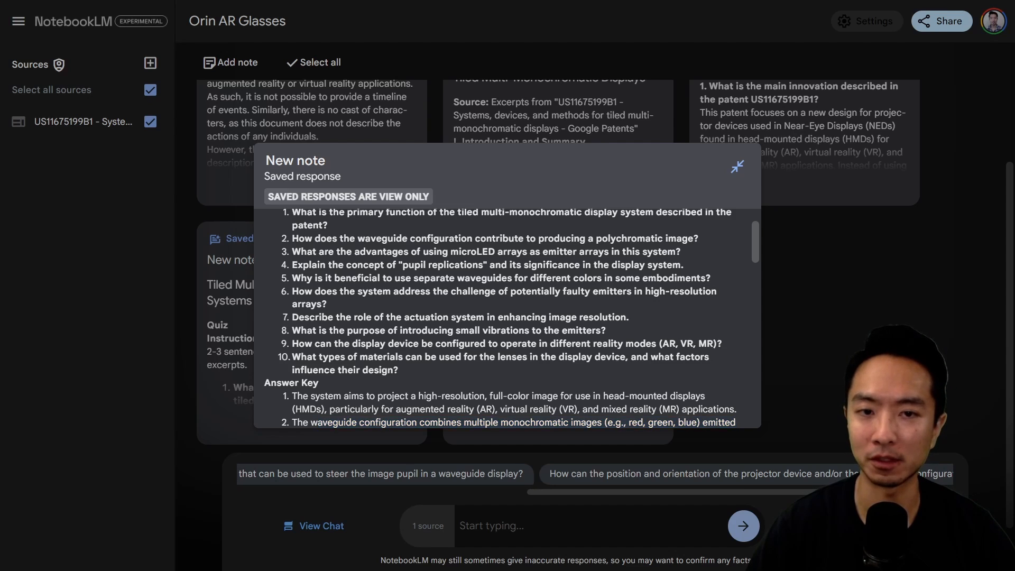
# Read through the saved FAQ and table of contents notes
pyautogui.click(738, 166)
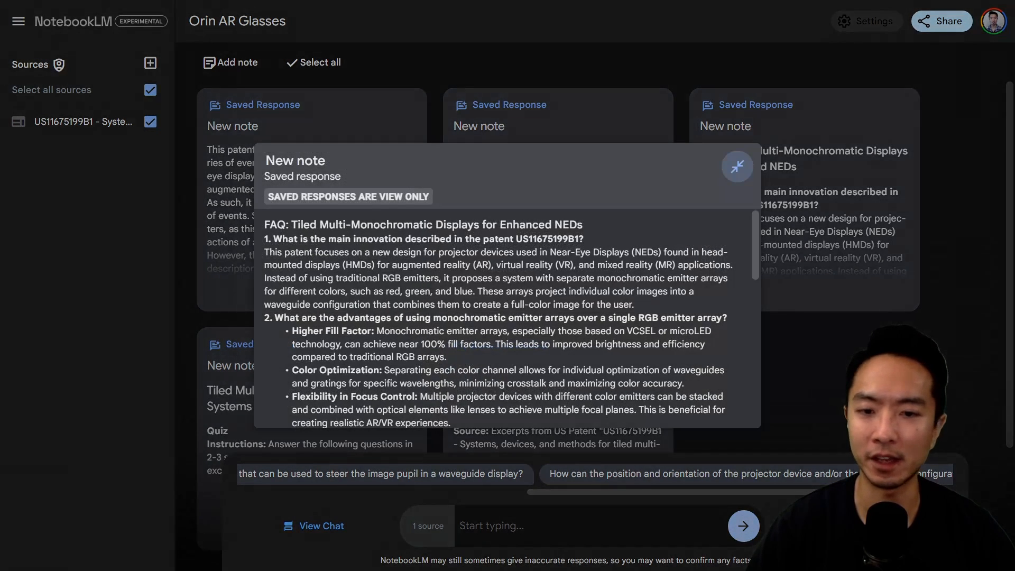
pyautogui.scroll(-3)
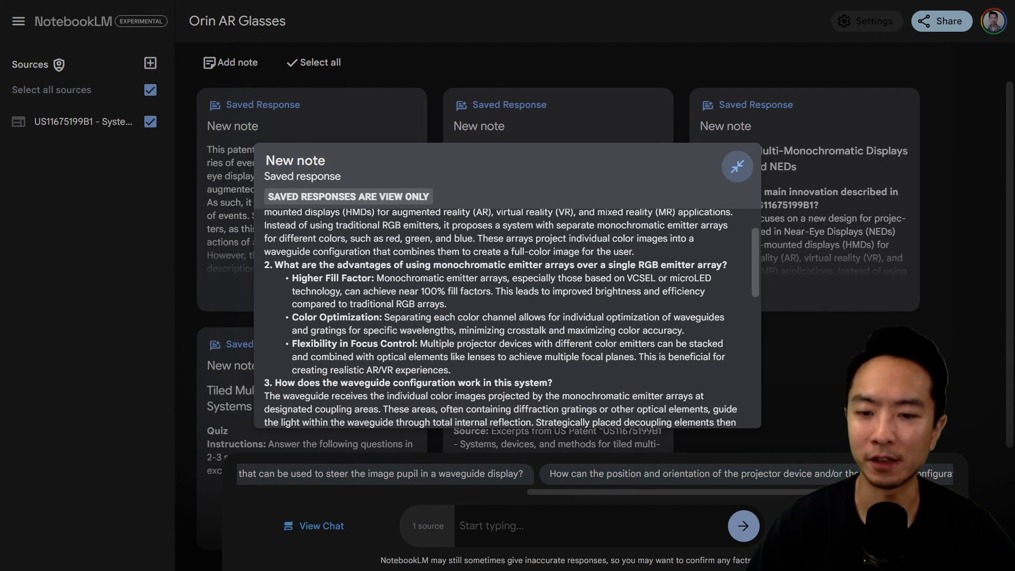
pyautogui.scroll(-3)
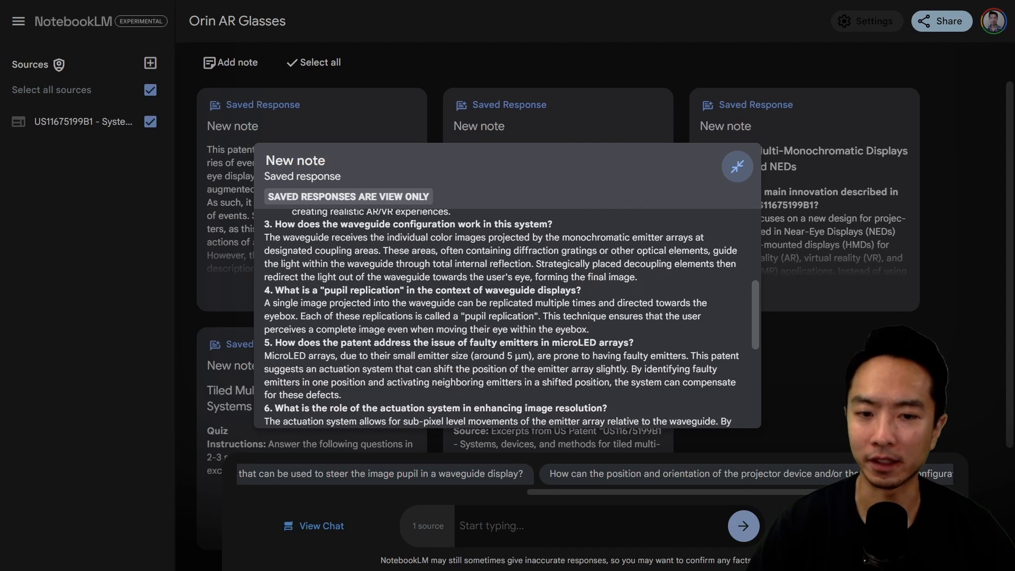
pyautogui.scroll(-3)
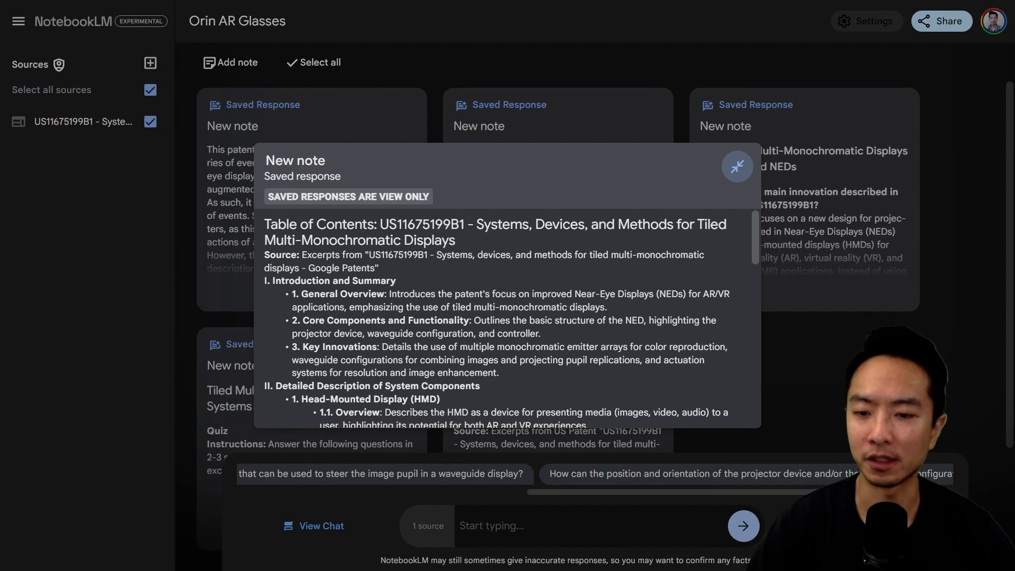
pyautogui.scroll(-3)
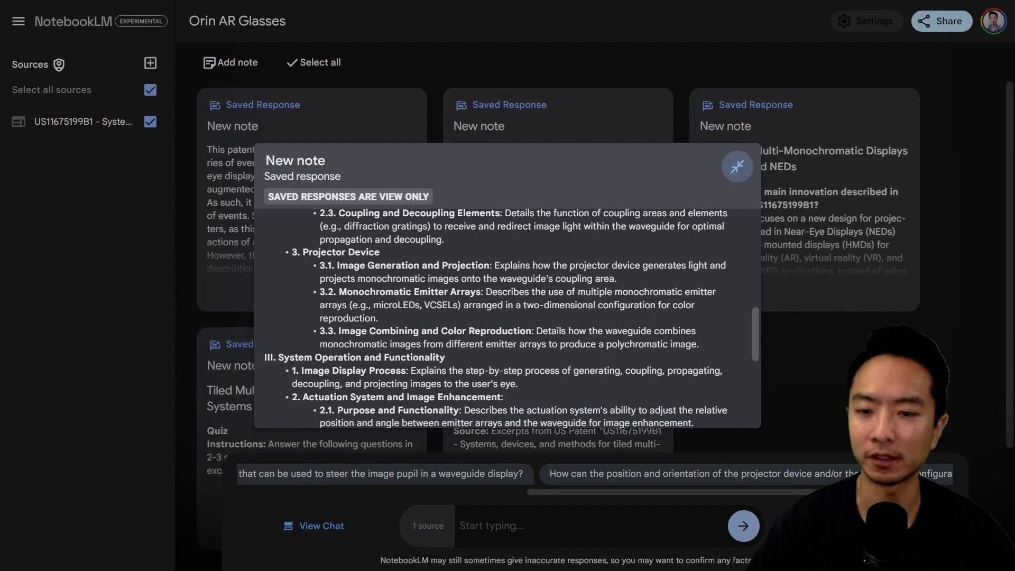
# View the saved timeline note, then bring up the Notebook guide
pyautogui.click(738, 166)
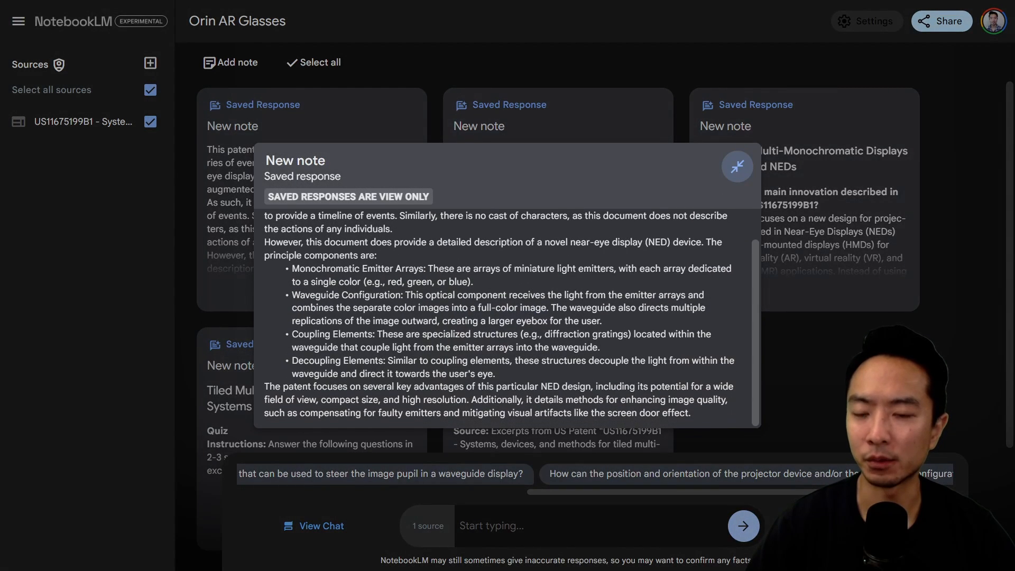
pyautogui.click(737, 166)
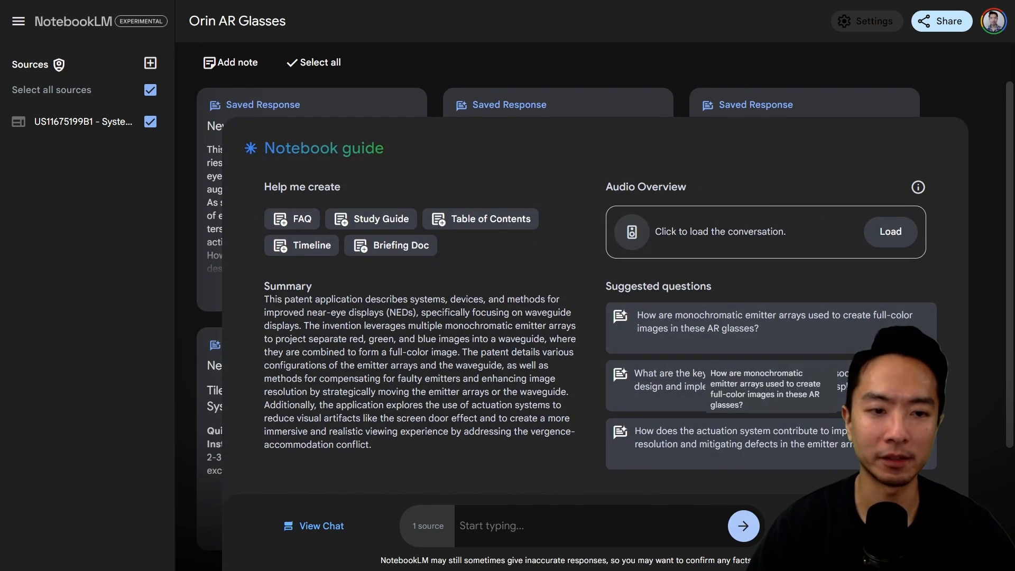
# Load the 10:21 Orin AR Glasses Audio Overview in the Notebook guide
pyautogui.click(889, 231)
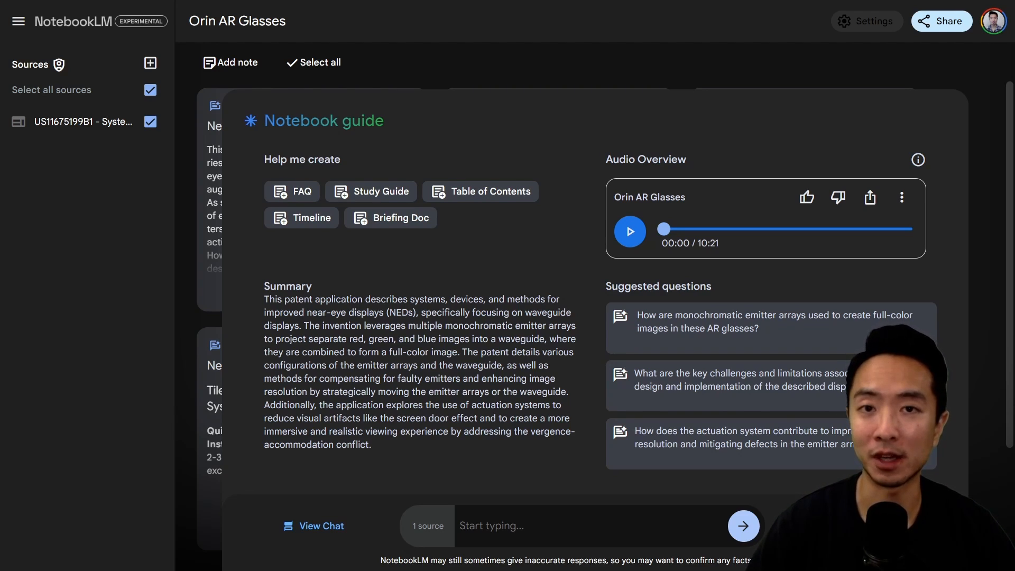
# Play the Audio Overview from the start and pause it at about 00:43
pyautogui.click(628, 232)
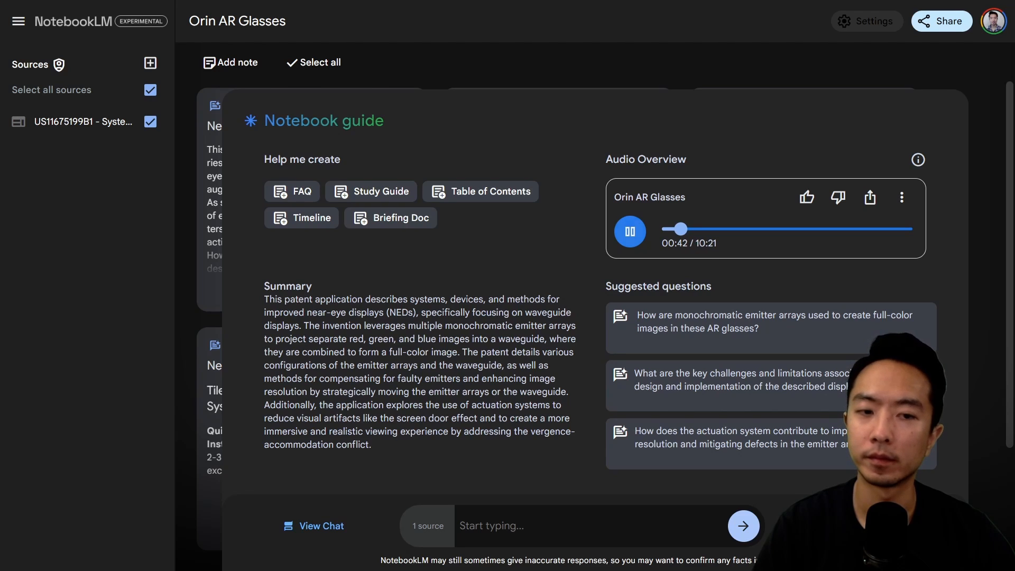
pyautogui.click(629, 232)
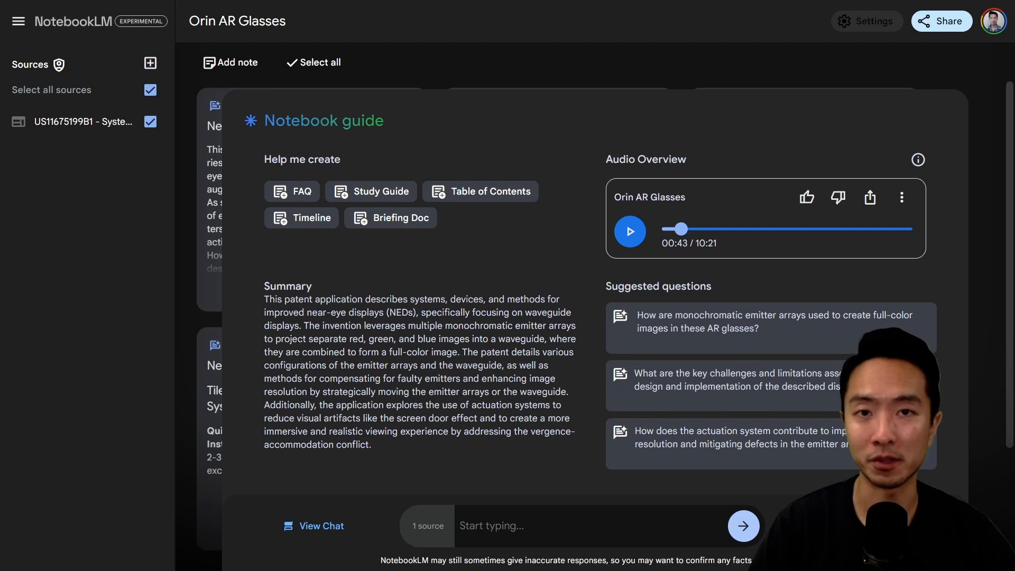
# Resume the Audio Overview and pause it again at about 01:11
pyautogui.click(630, 232)
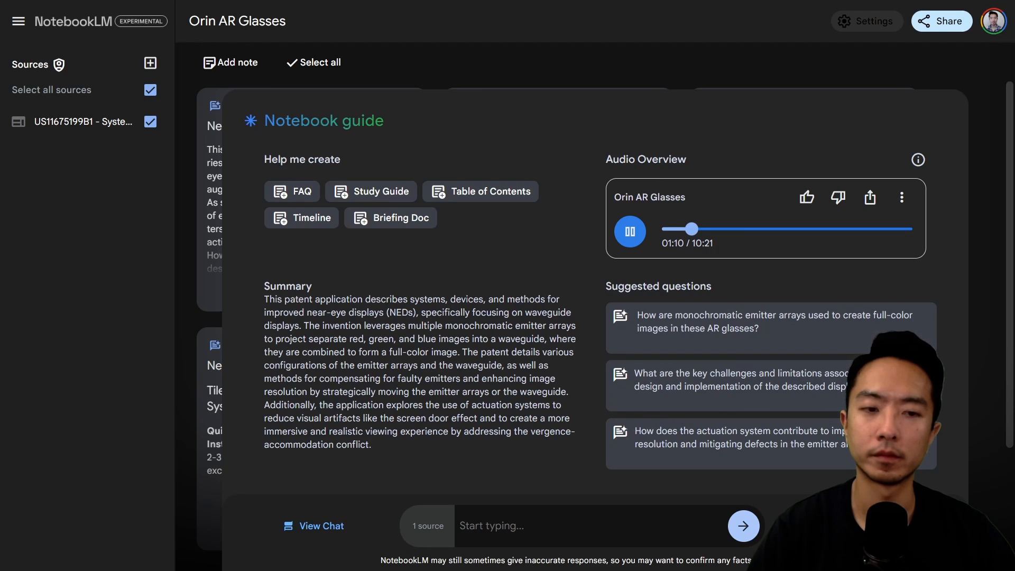
pyautogui.click(628, 232)
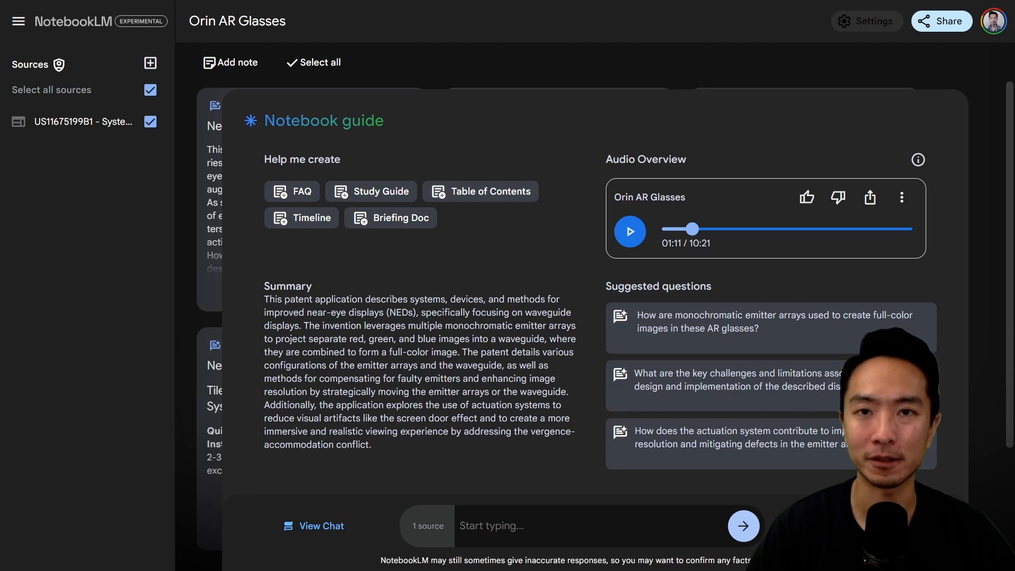
# Continue the Audio Overview and pause it near 02:21 of 10:21
pyautogui.click(628, 232)
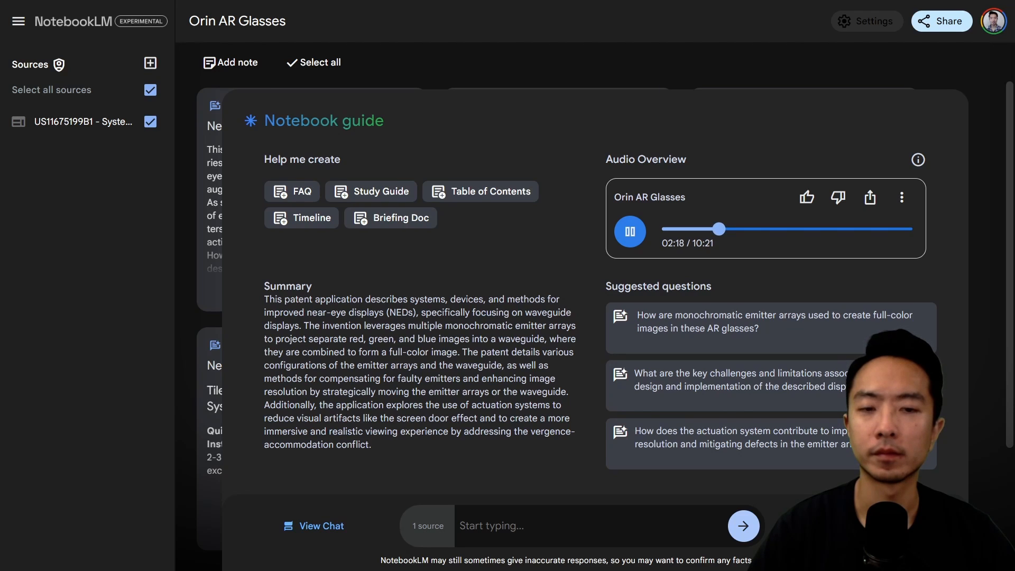
pyautogui.click(629, 232)
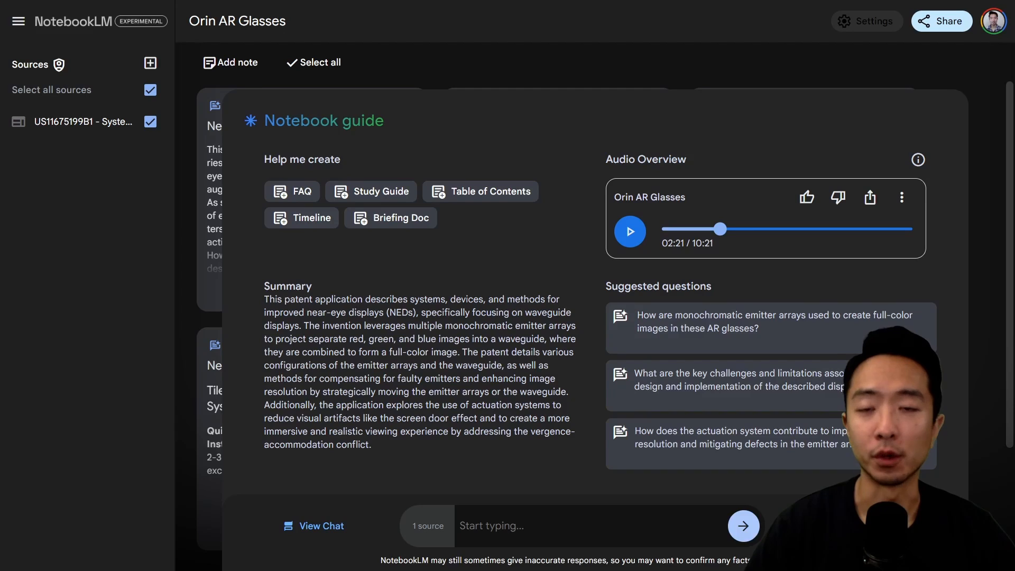